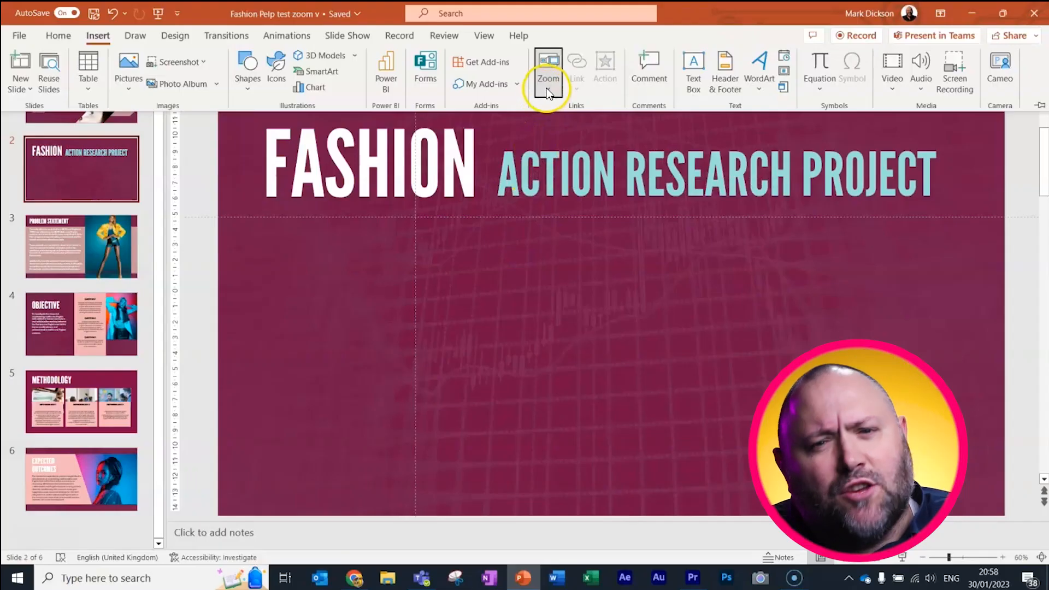
pyautogui.moveTo(277, 154)
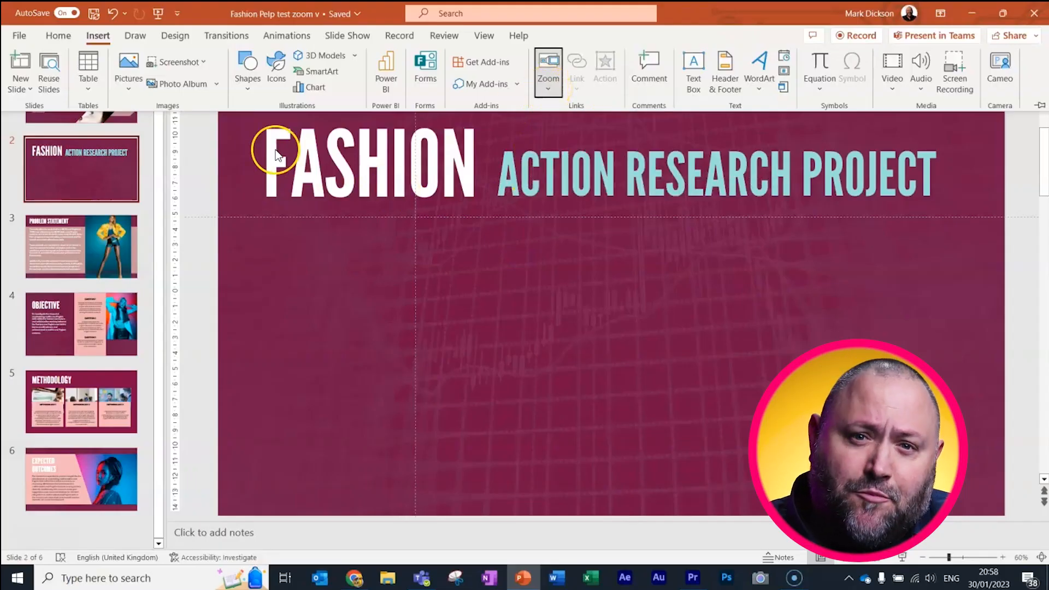
# - Bring up the Insert Summary Zoom window from the Zoom menu
pyautogui.click(548, 86)
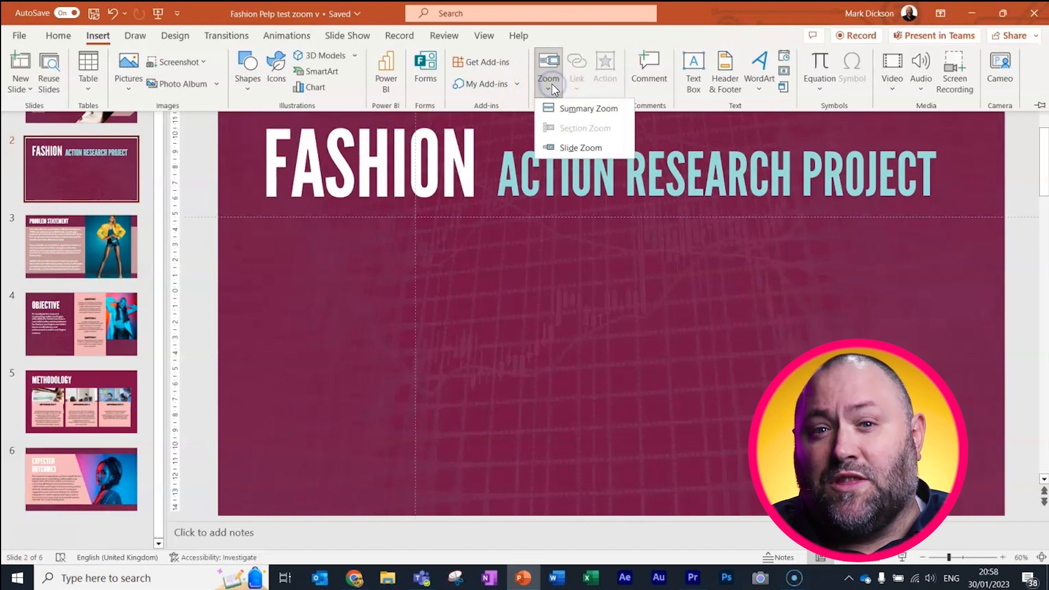
pyautogui.click(588, 108)
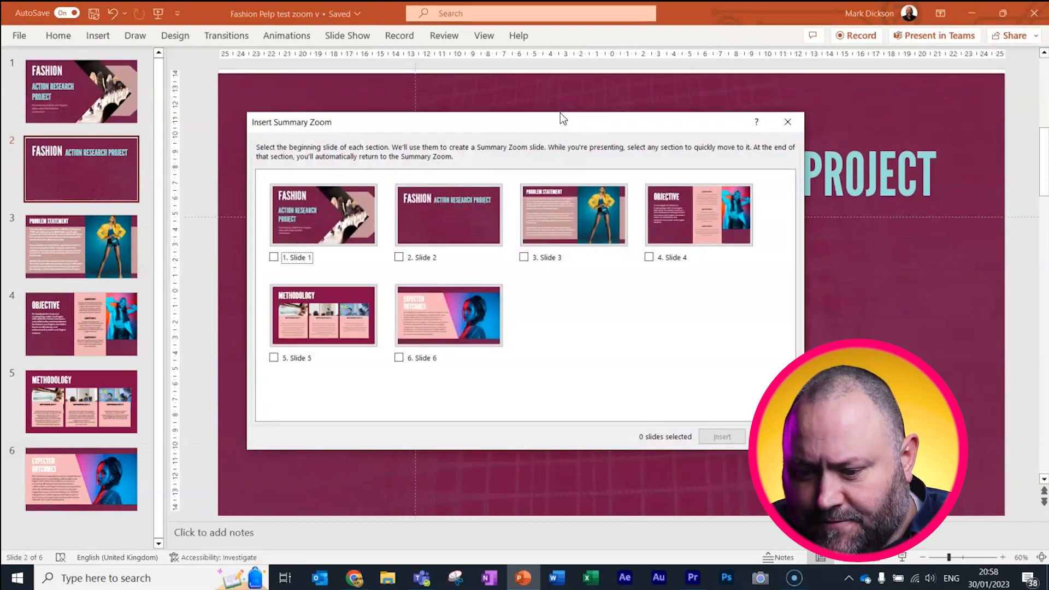
# - Build a summary zoom from slides 3–6, including Problem Statement, Objective and Expected Outcomes, and paste it onto slide 2
pyautogui.click(524, 258)
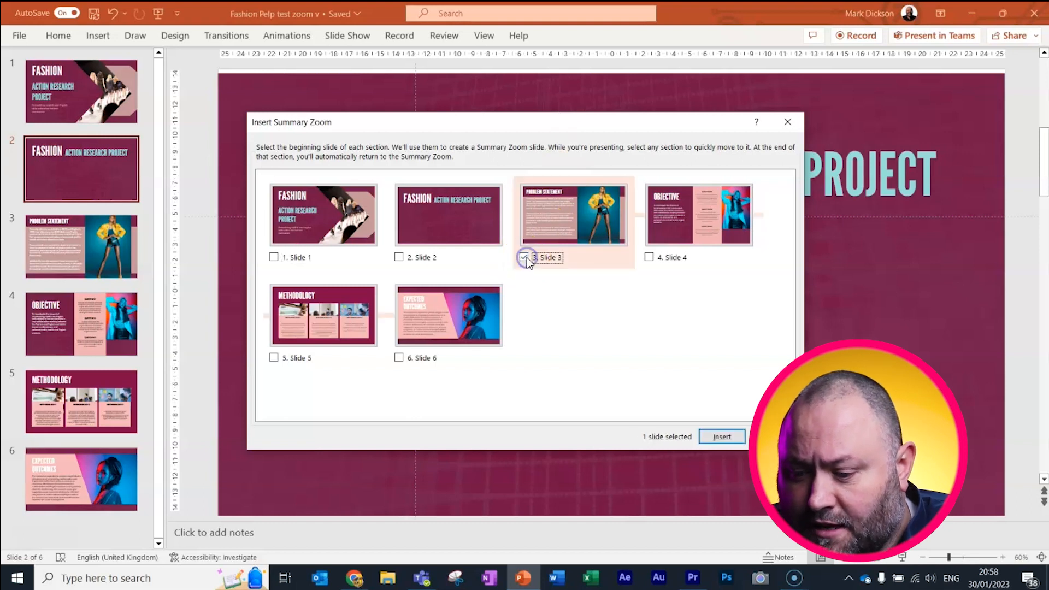
pyautogui.click(648, 257)
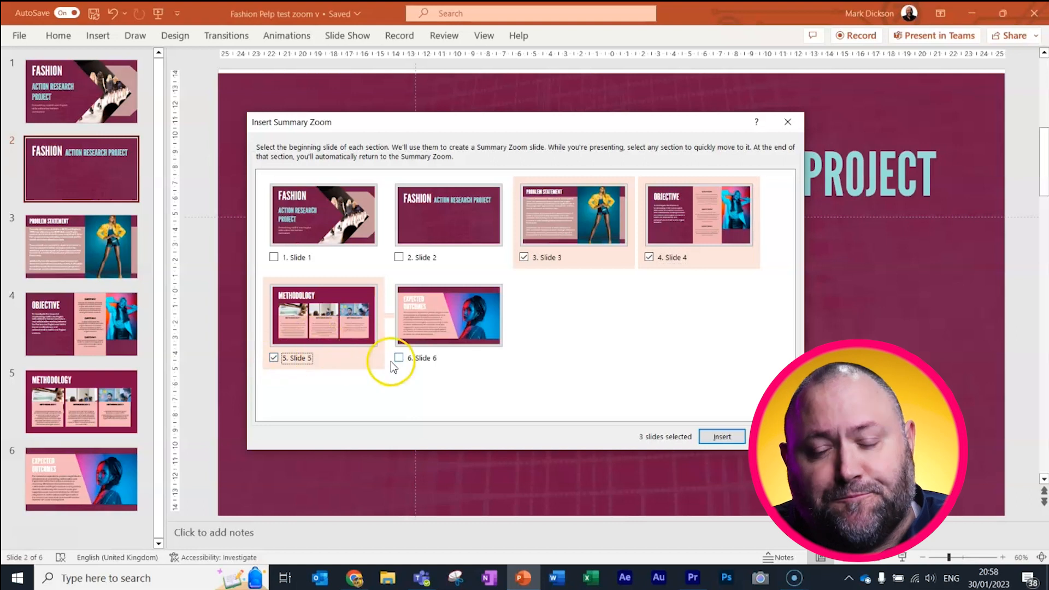
pyautogui.click(399, 357)
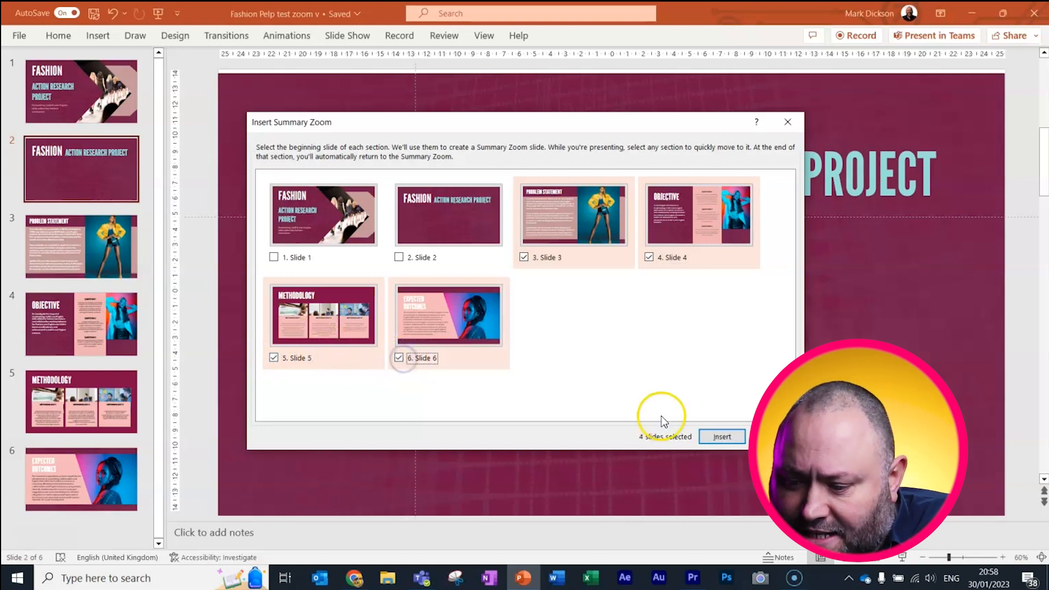
pyautogui.click(722, 436)
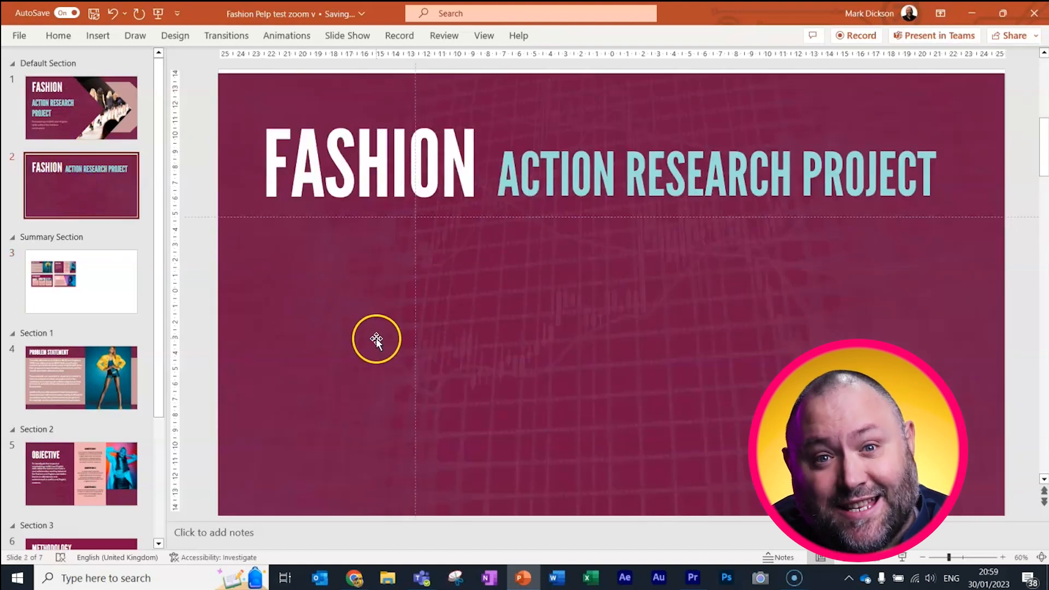
pyautogui.press('ctrl+v')
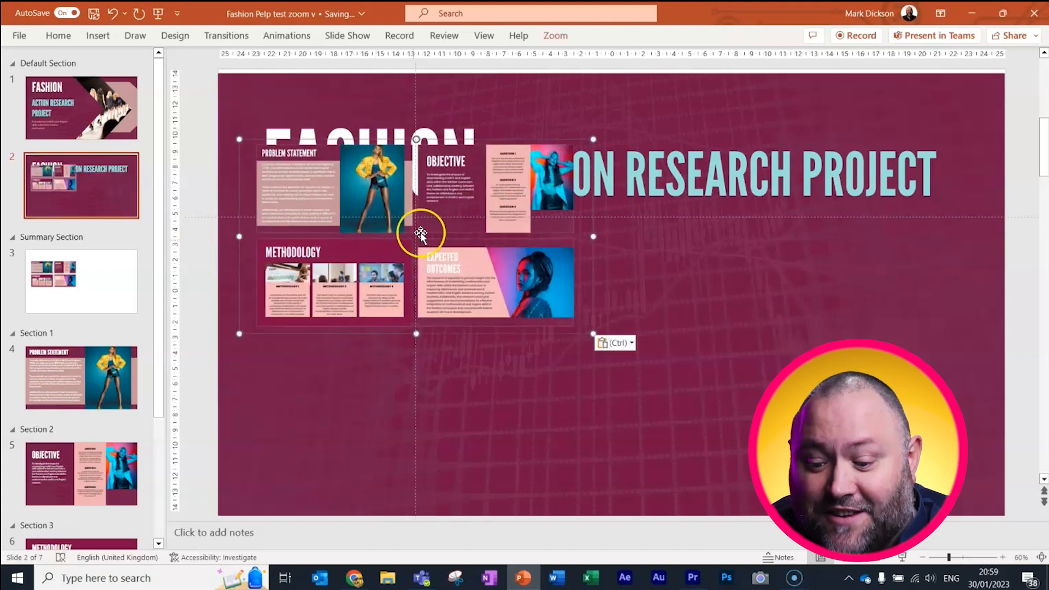